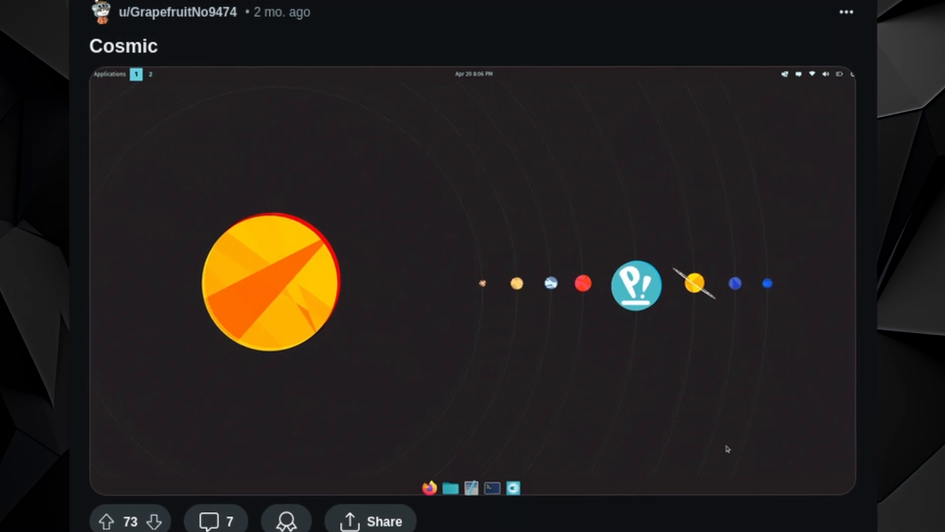
{"action": "scroll", "scroll_direction": "down", "scroll_amount": 3}
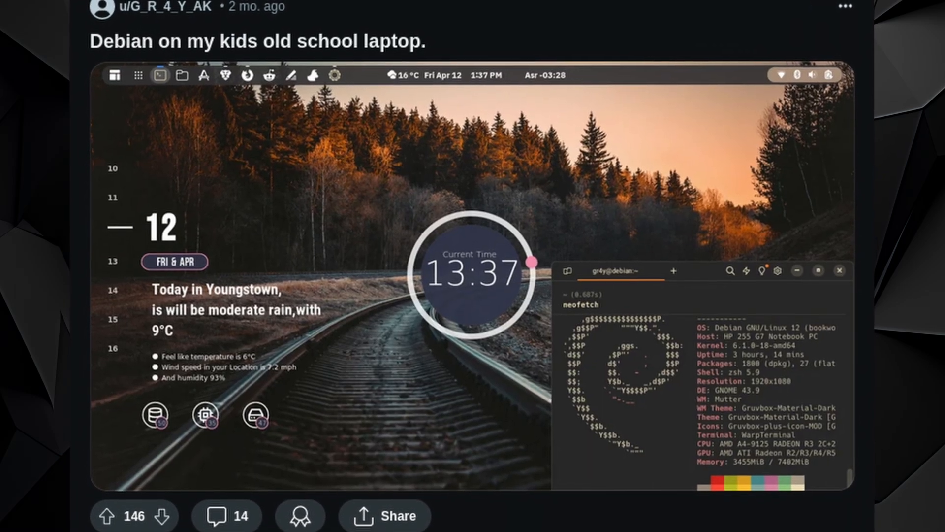